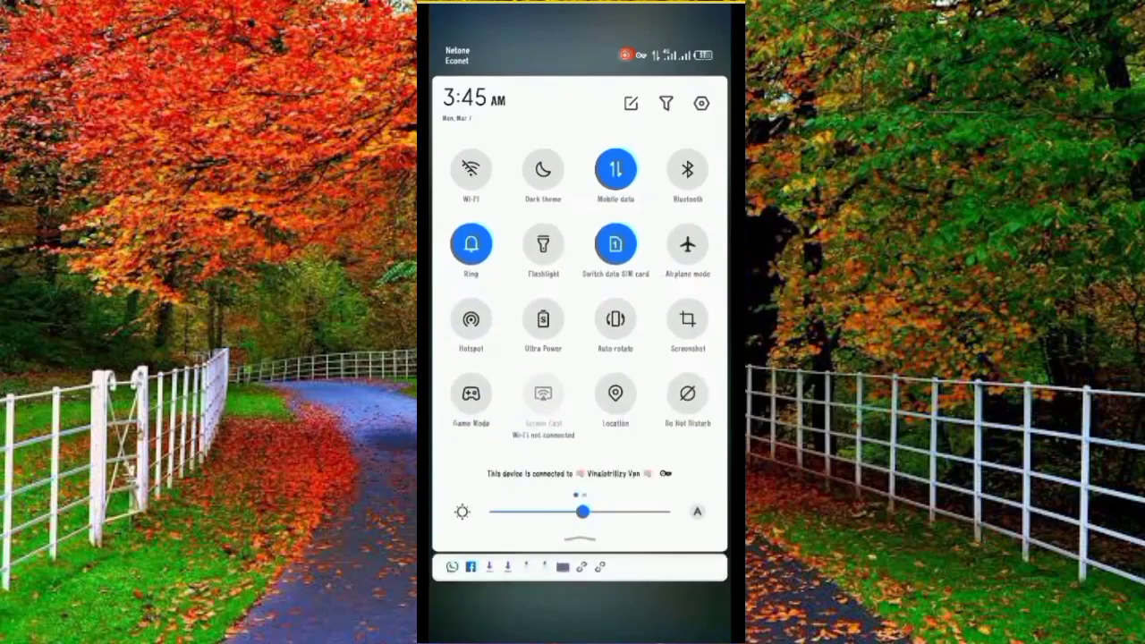
Step: Switch on screen casting from Quick Settings and go to the full Settings app
left_click(544, 395)
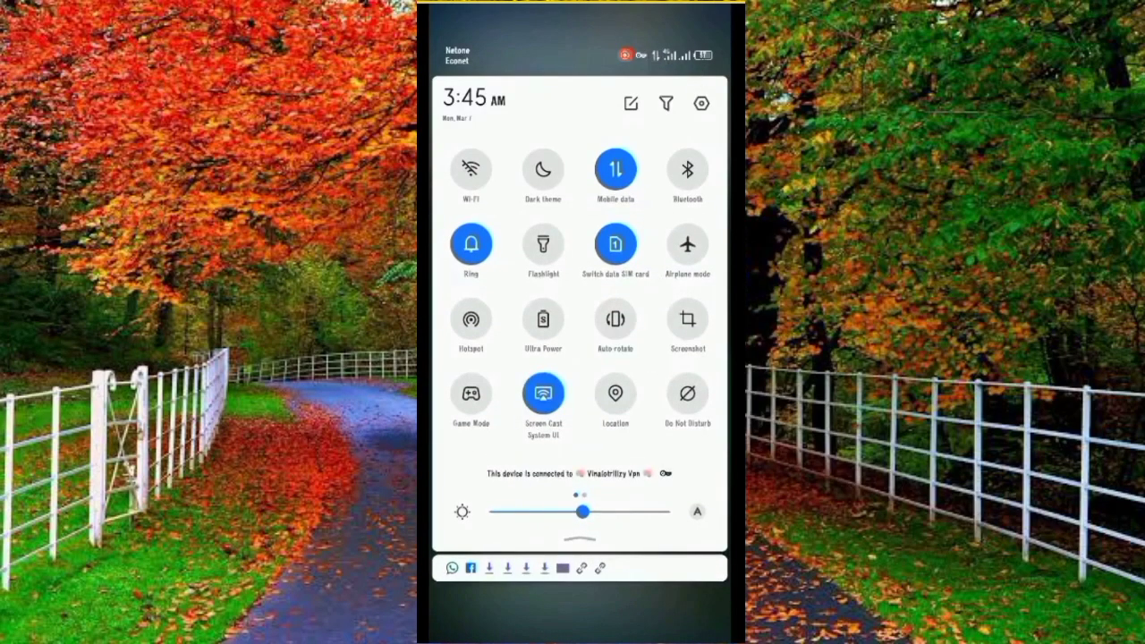
left_click(701, 102)
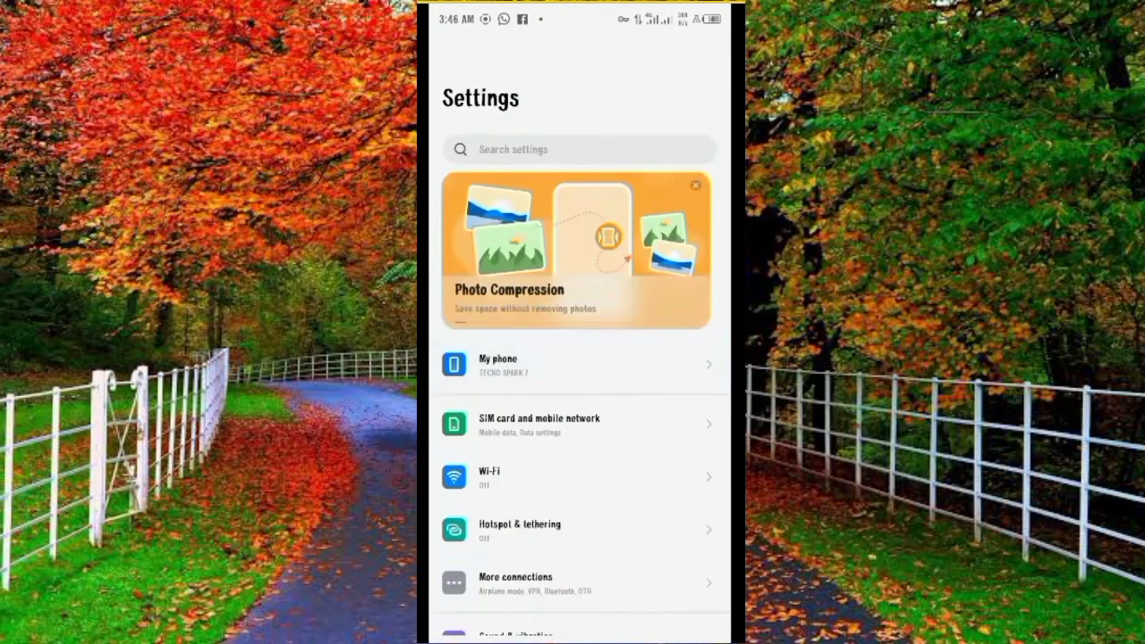
Step: Tap Build number in the phone's device information to unlock developer options
left_click(579, 365)
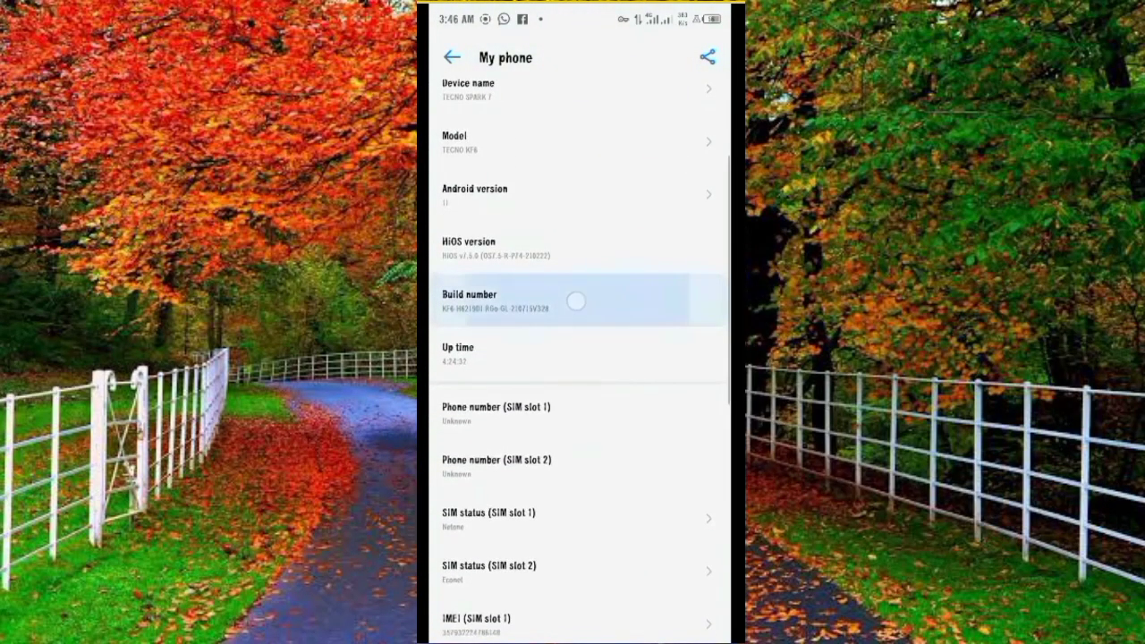
left_click(576, 300)
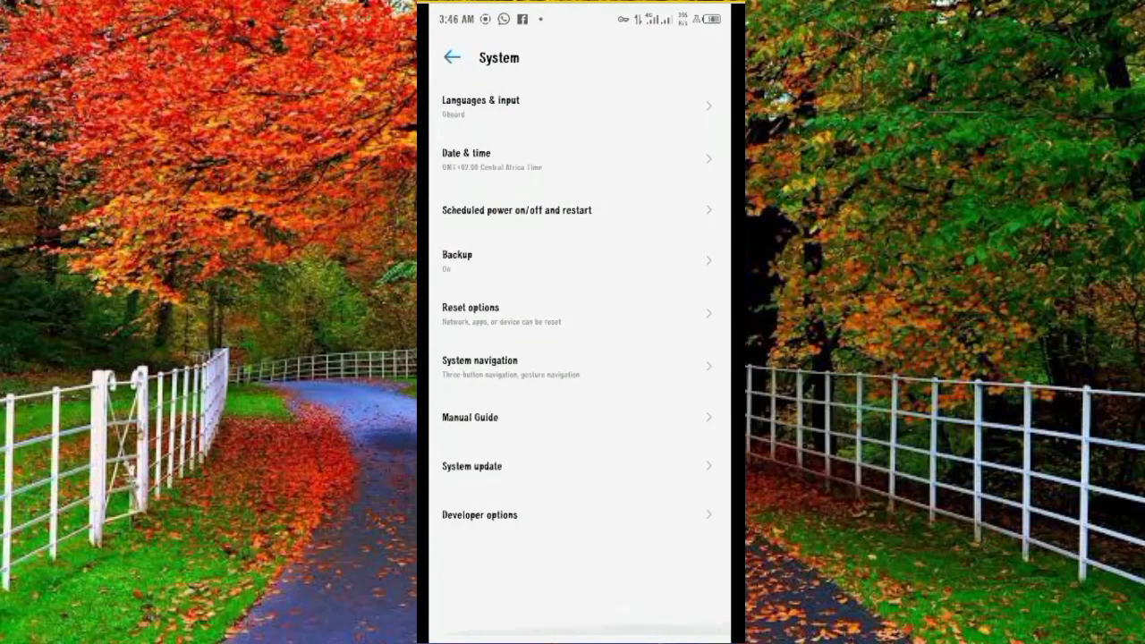
Step: Go to Developer options > System UI demo mode and turn on Show demo mode
left_click(479, 515)
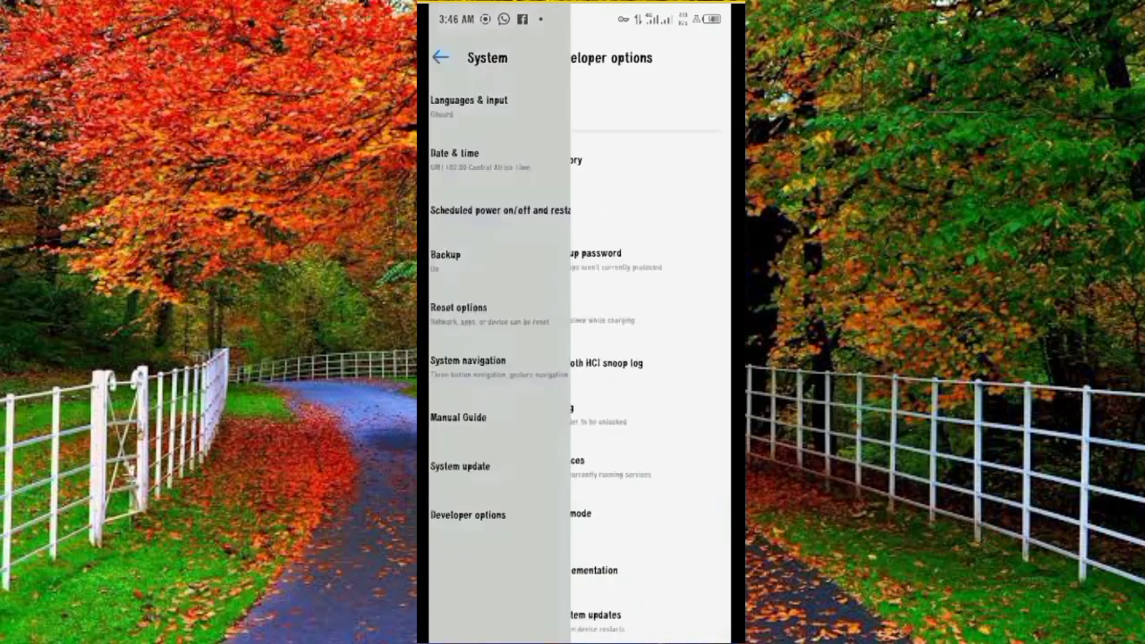
left_click(469, 515)
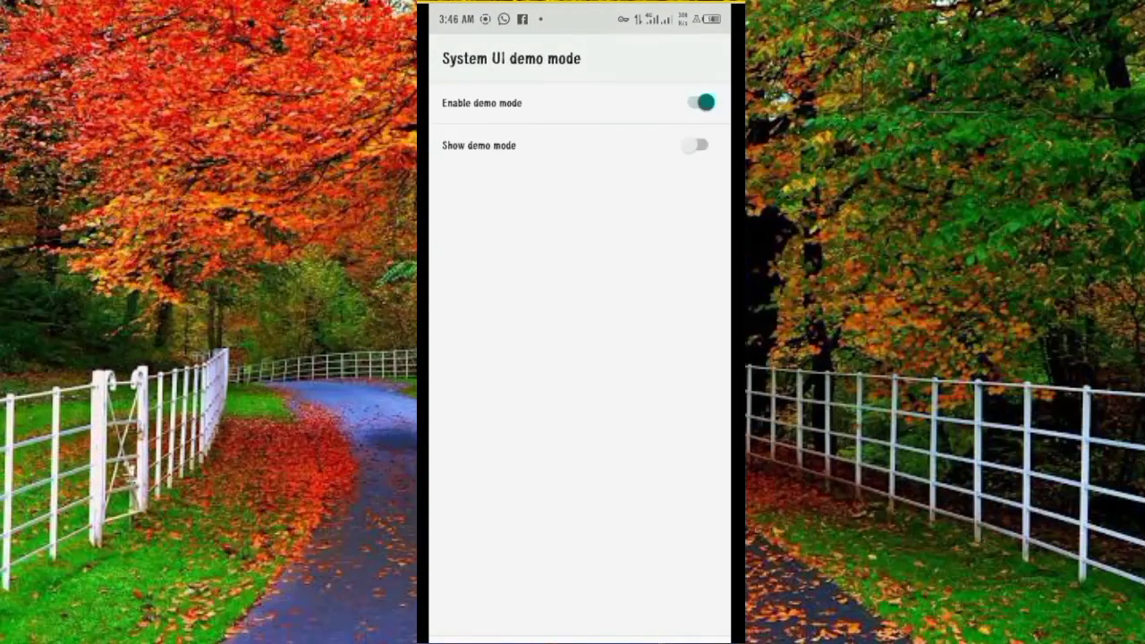
left_click(696, 145)
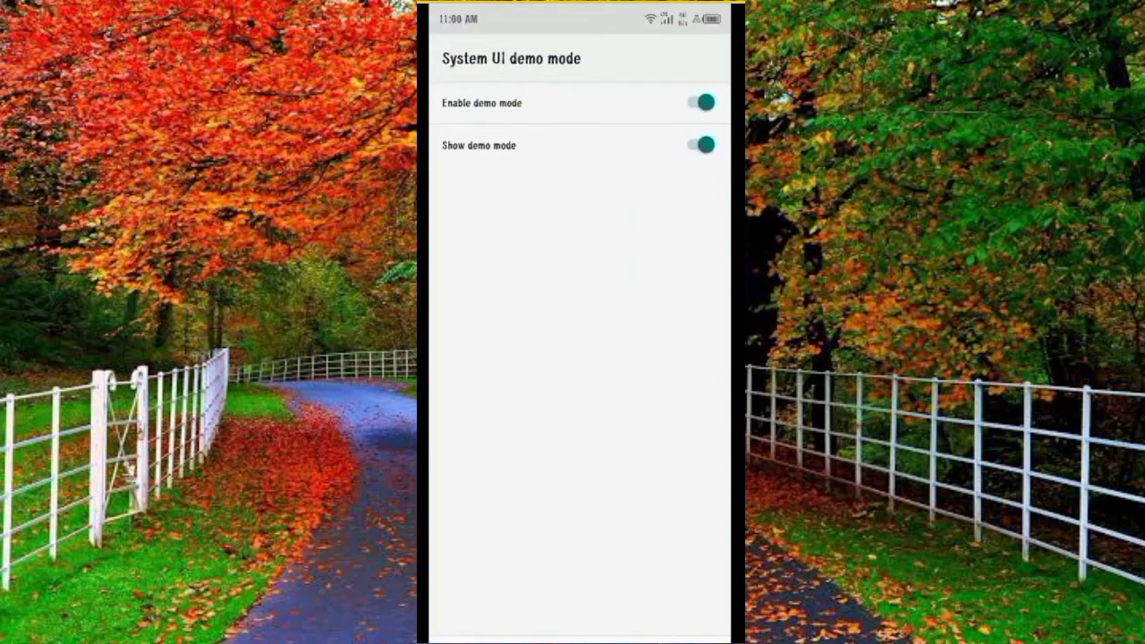
Step: Toggle Show demo mode off and on repeatedly, leaving it on with the clean demo status bar
left_click(699, 145)
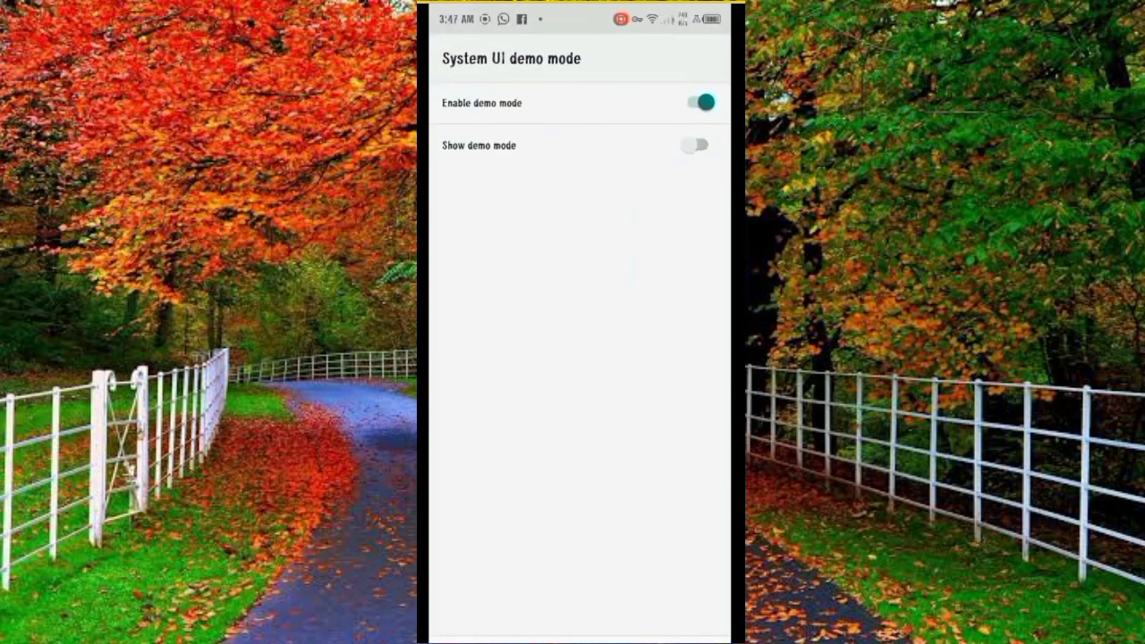
left_click(698, 145)
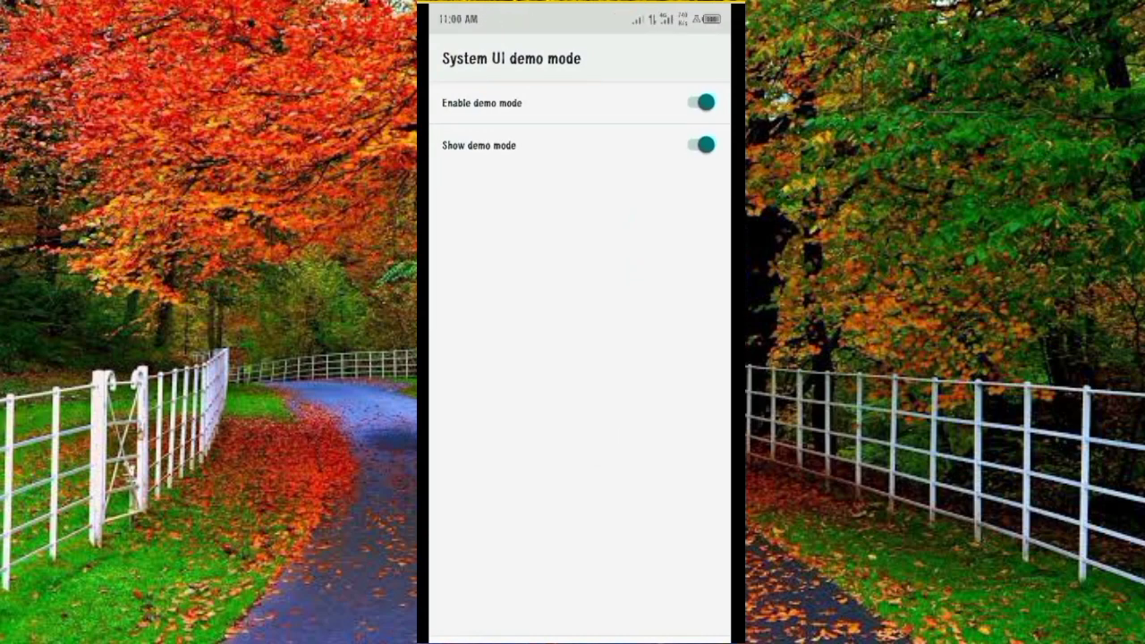
left_click(698, 145)
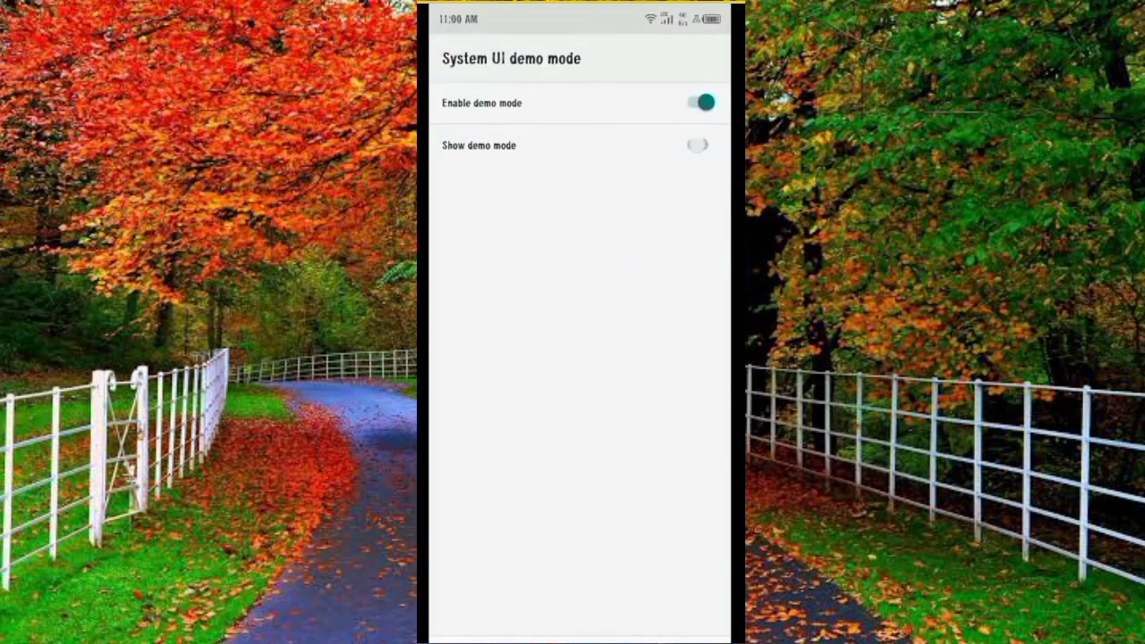
left_click(698, 145)
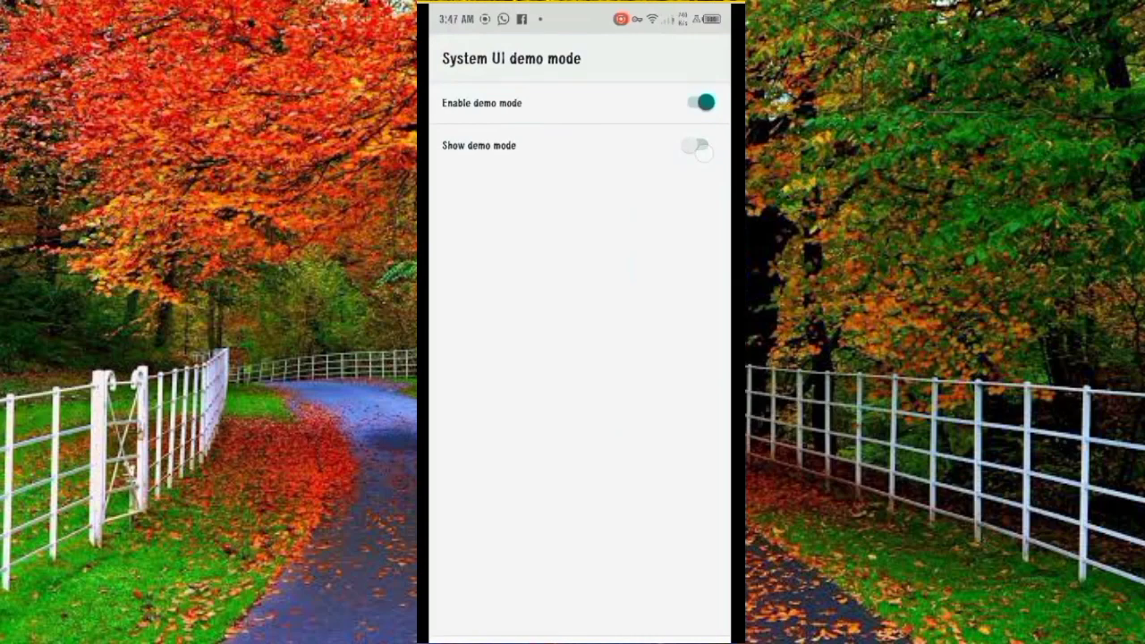
left_click(701, 145)
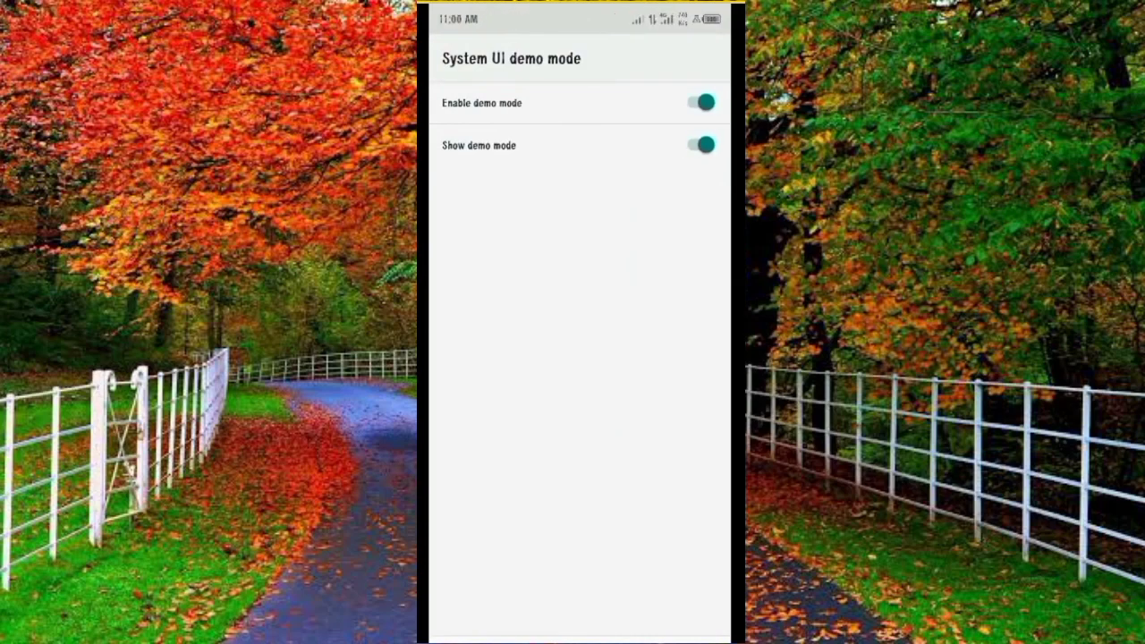